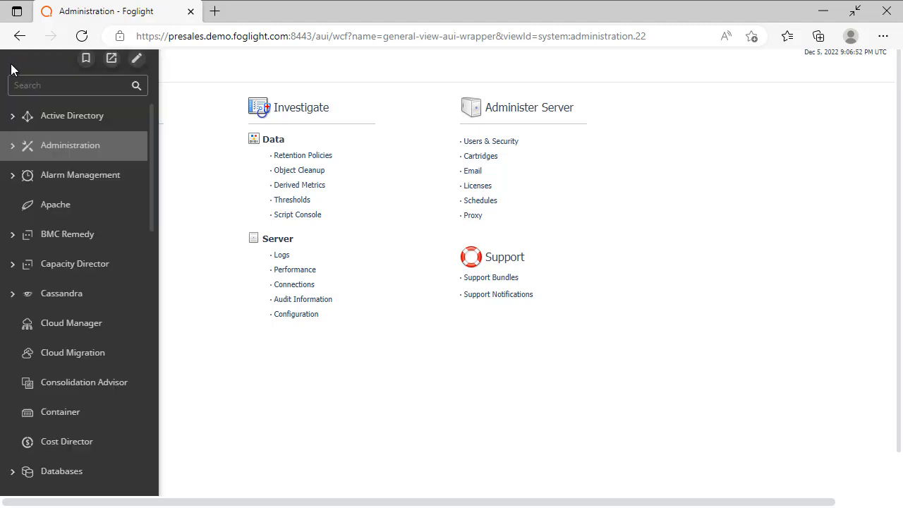
# Expand Administration and then Agents in the navigation panel to reach Agent Status
pyautogui.click(70, 146)
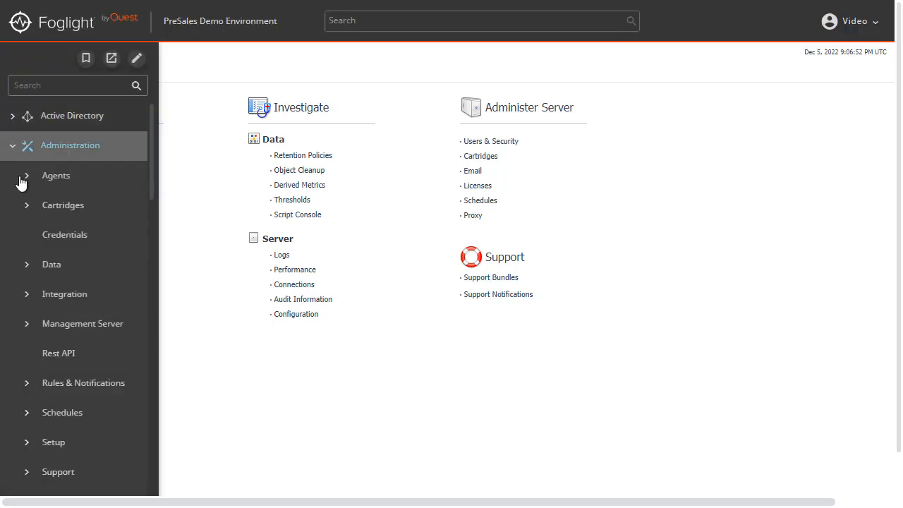
pyautogui.click(56, 175)
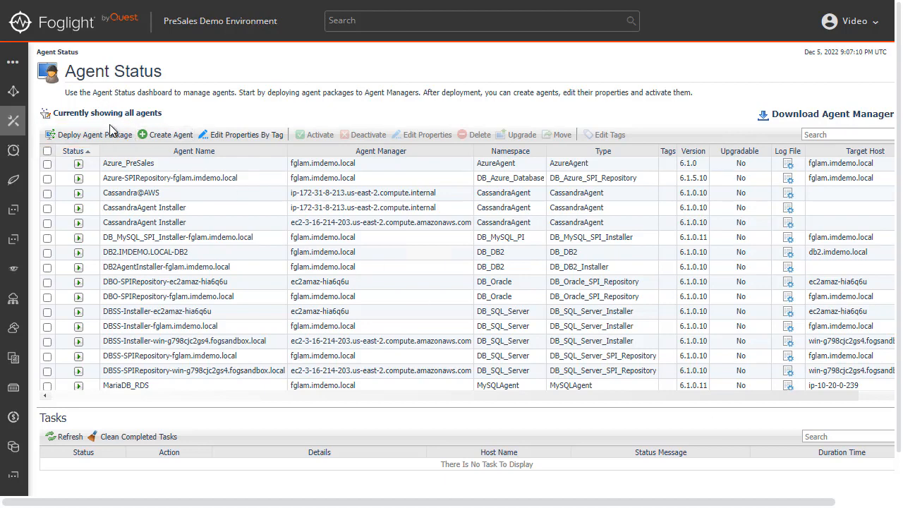
# Start deploying the RedisAgent cartridge package to the agent manager
pyautogui.click(93, 134)
pyautogui.write('RedisTest')
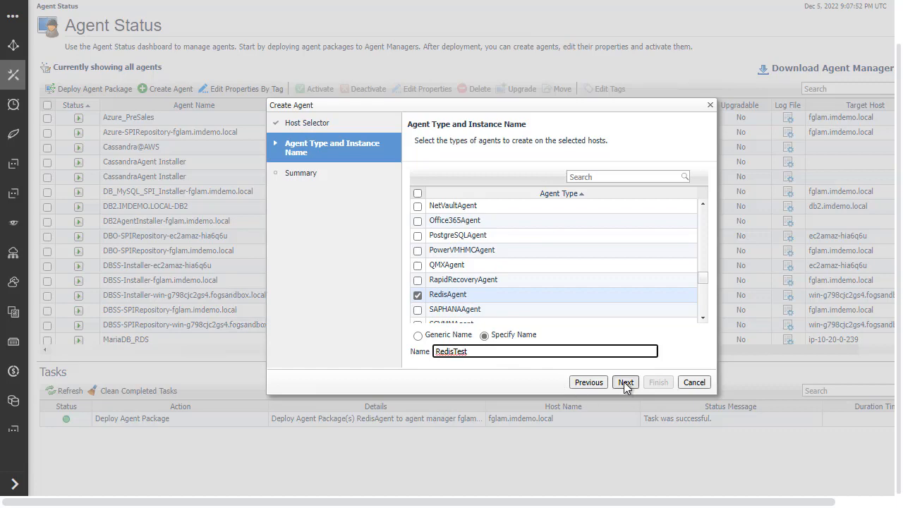
# Advance the Create Agent wizard to the summary for RedisTest on fglam.imdemo.local
pyautogui.click(624, 382)
pyautogui.write('RedisTest')
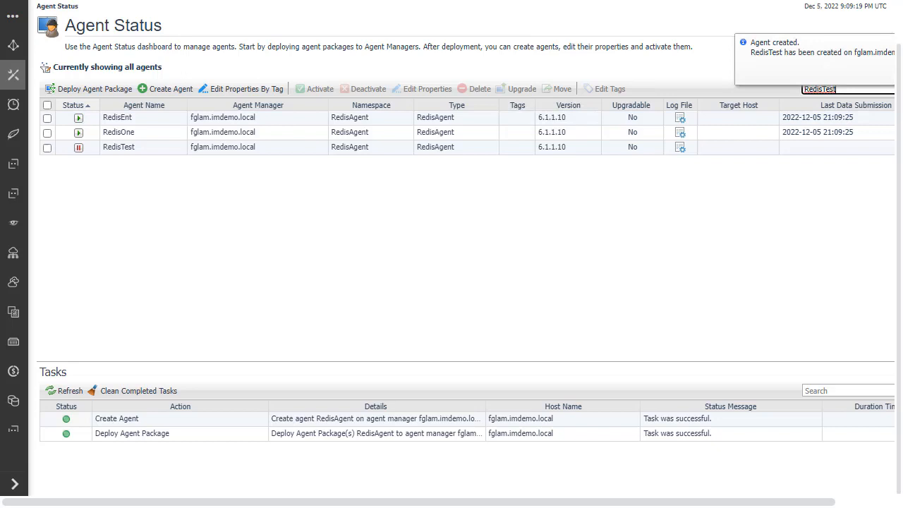